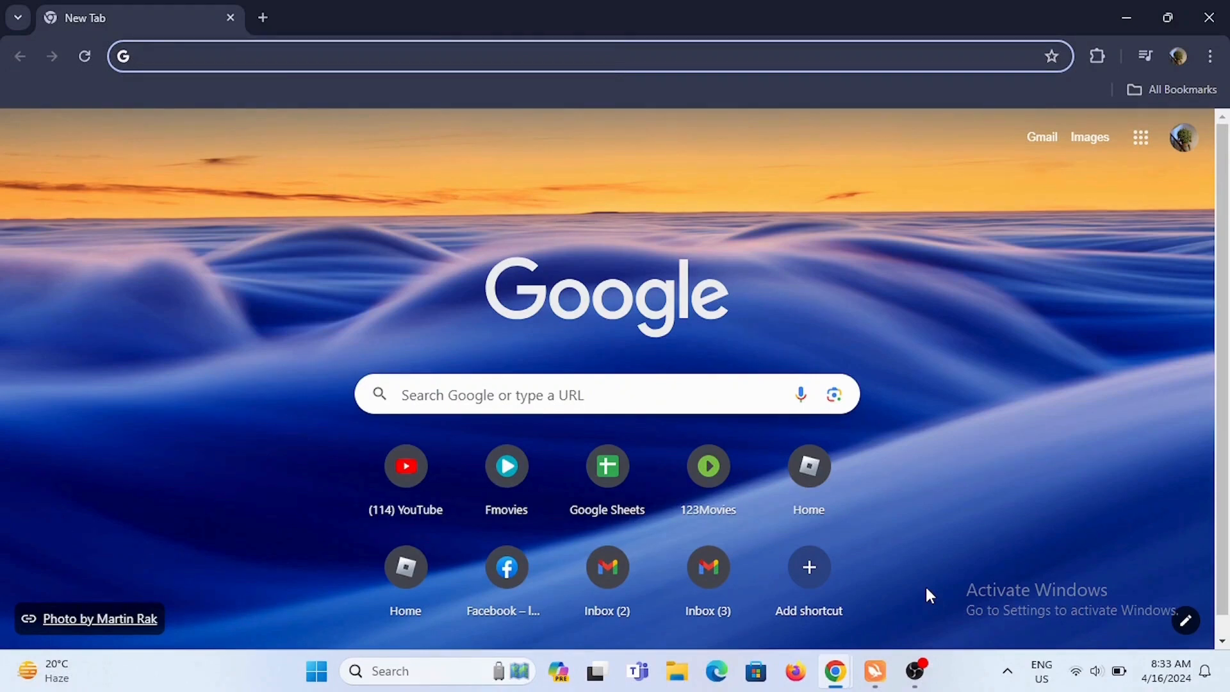
Search Google for 'booking.com promo code' from the new tab.
{"action": "left_click", "coordinate": [604, 395]}
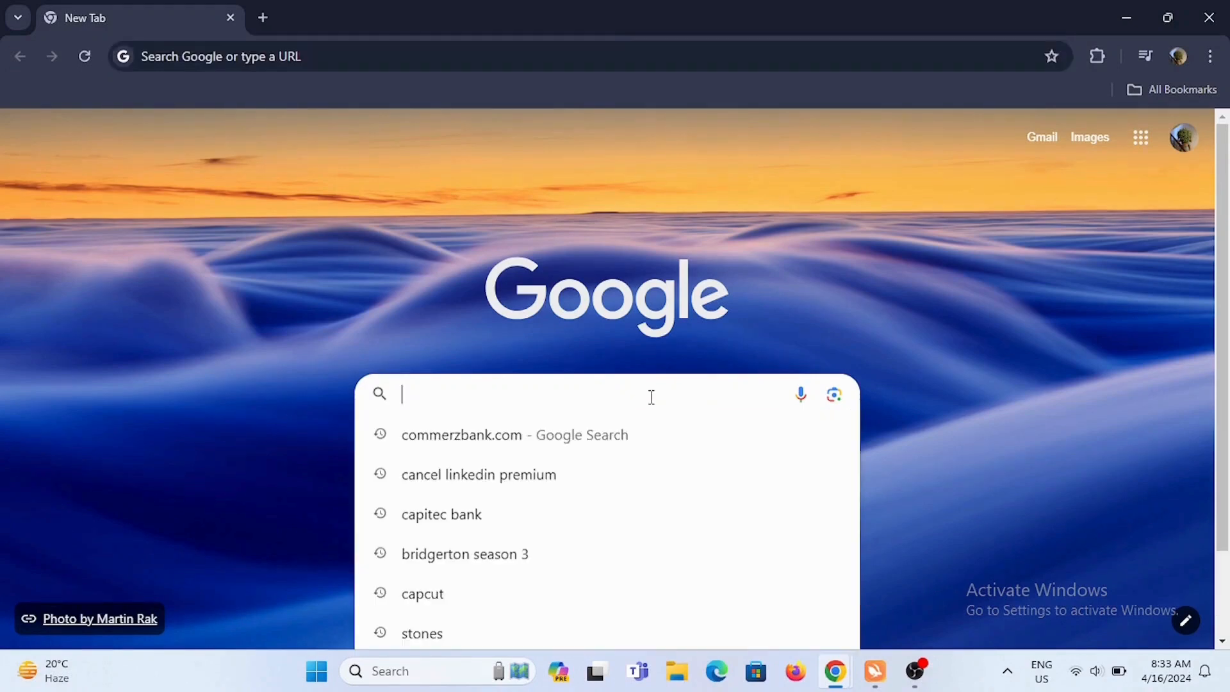
{"action": "type", "text": "booking.com promo code"}
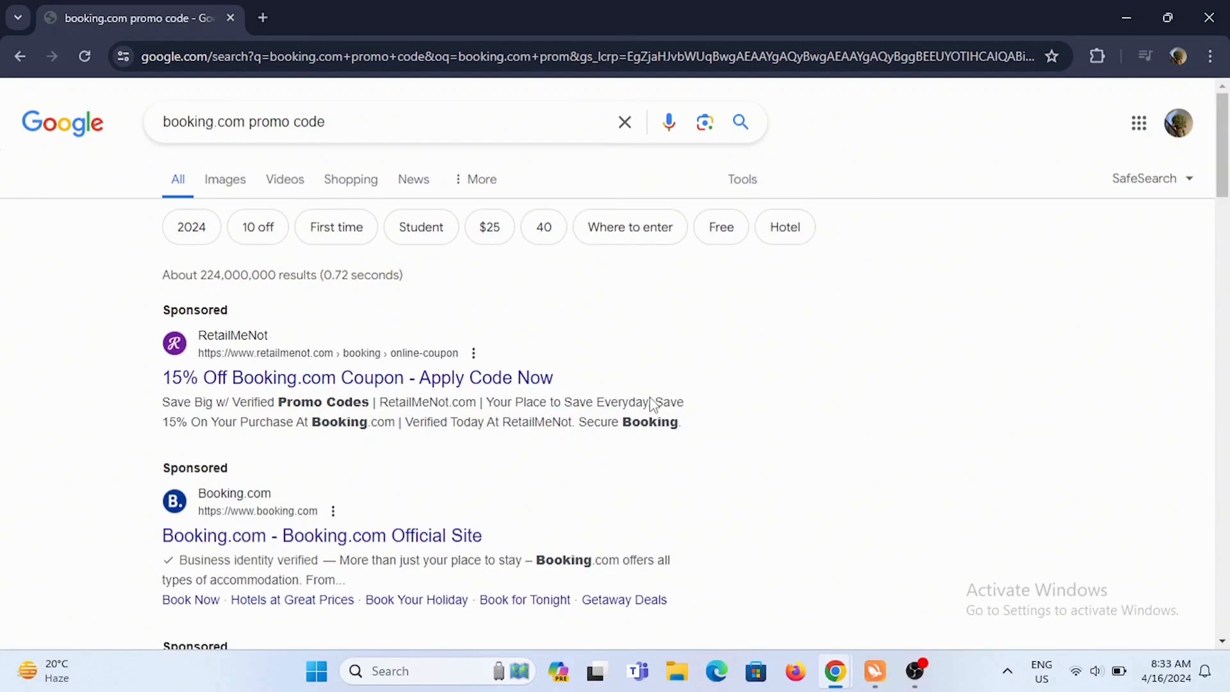
Scroll the results and open WIRED's '10% OFF | Booking.com Promo Codes' page.
{"action": "scroll", "scroll_direction": "down", "scroll_amount": 3}
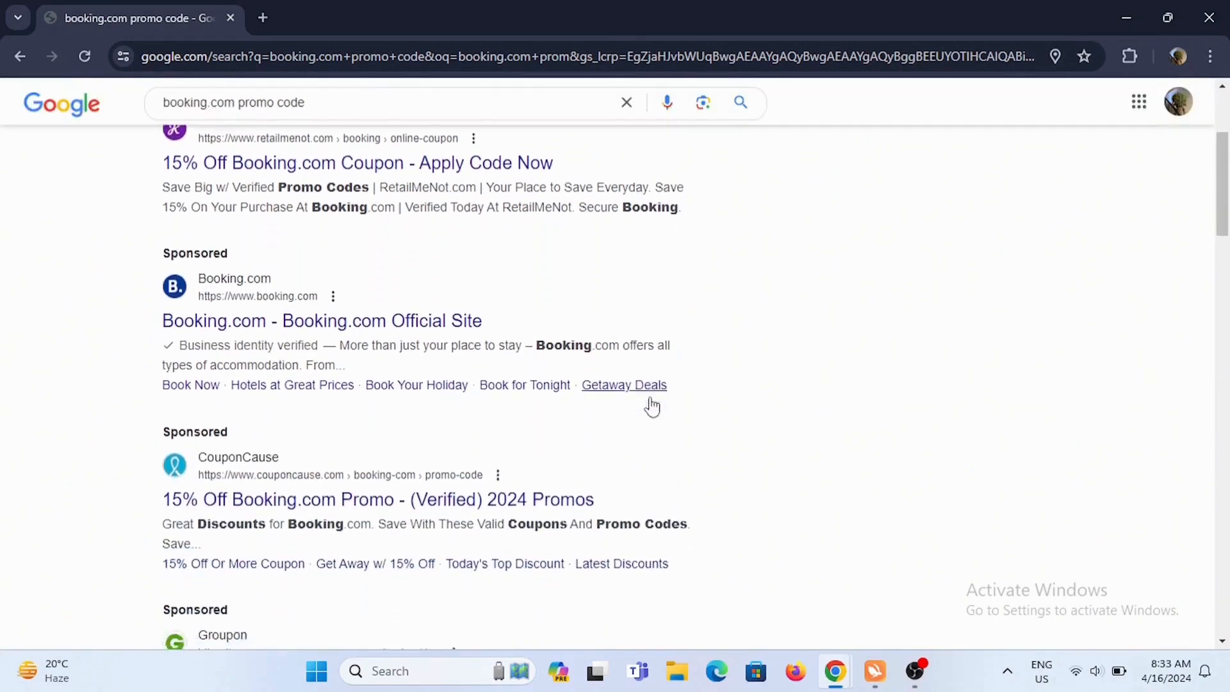
{"action": "scroll", "scroll_direction": "down", "scroll_amount": 3}
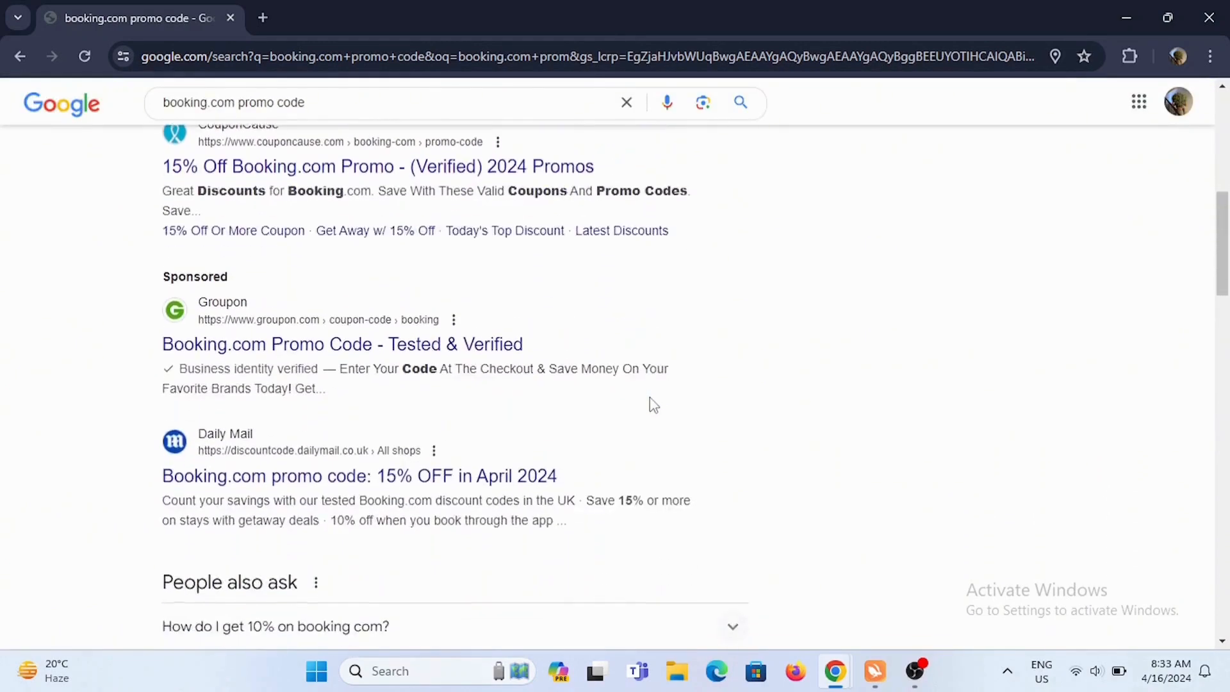
{"action": "scroll", "scroll_direction": "down", "scroll_amount": 3}
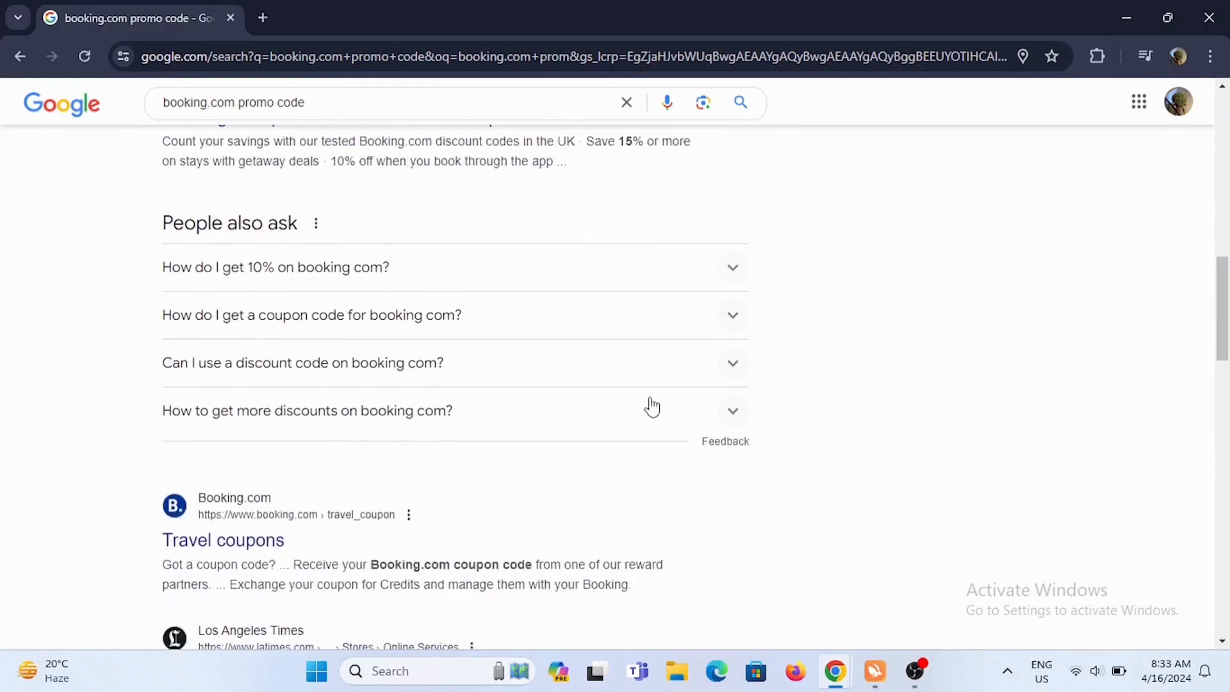
{"action": "scroll", "scroll_direction": "down", "scroll_amount": 3}
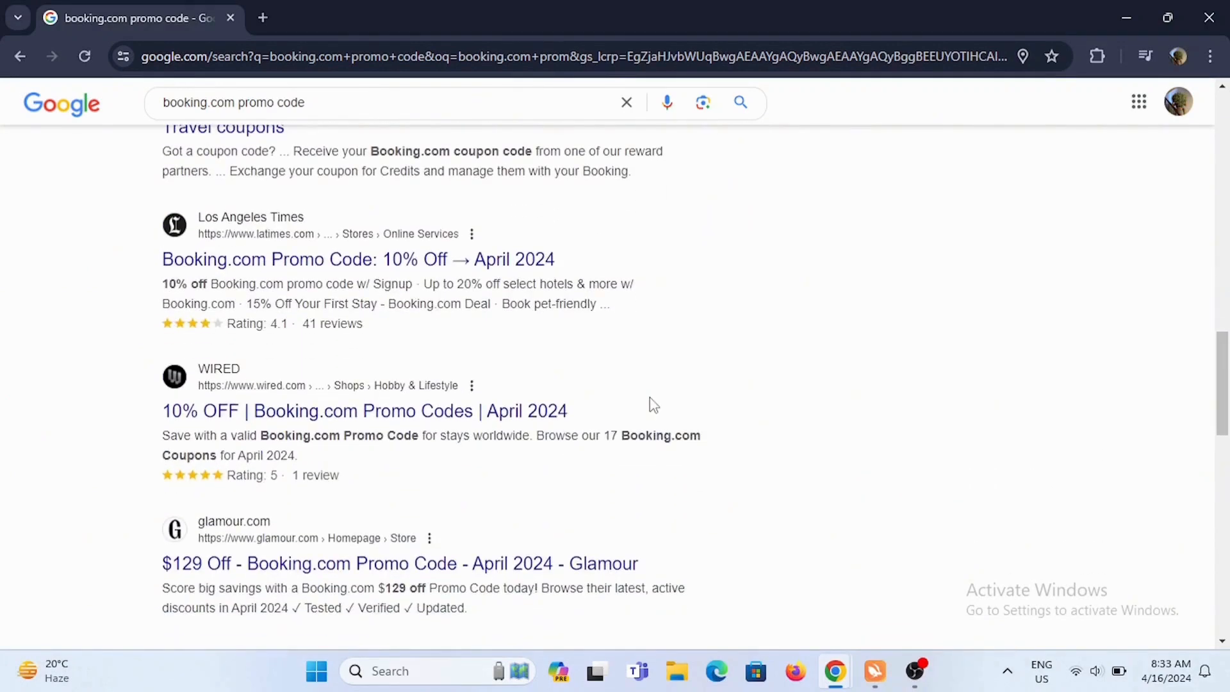
{"action": "scroll", "scroll_direction": "down", "scroll_amount": 3}
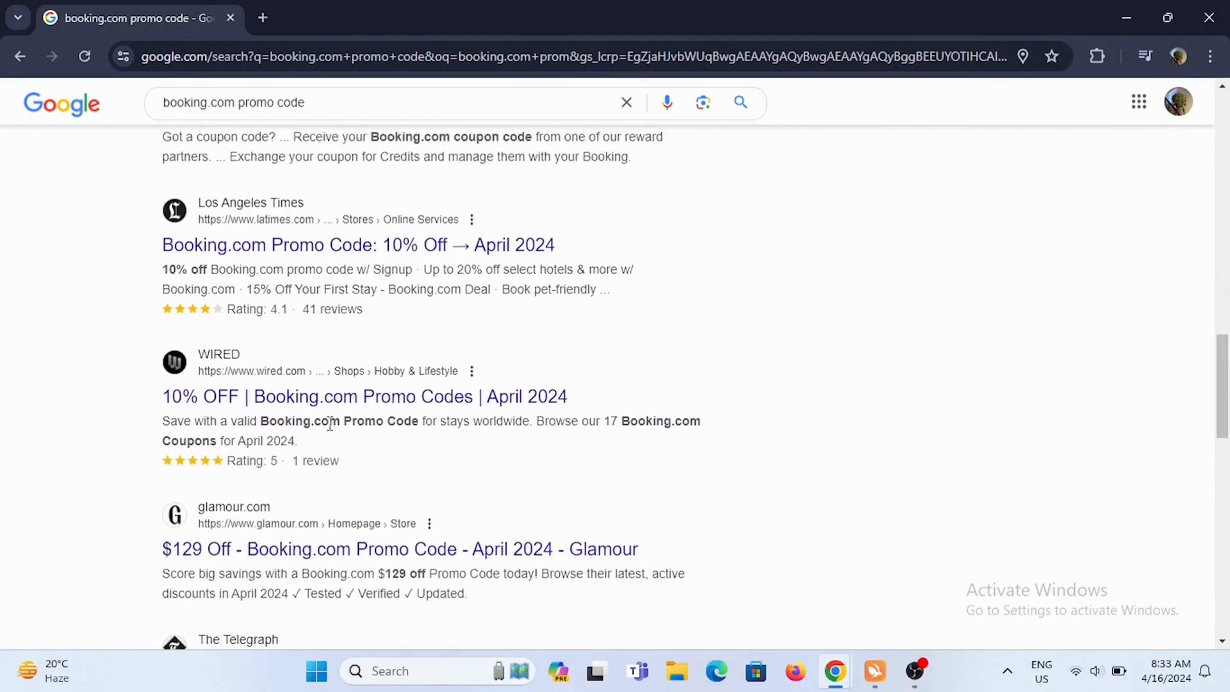
{"action": "left_click", "coordinate": [363, 396]}
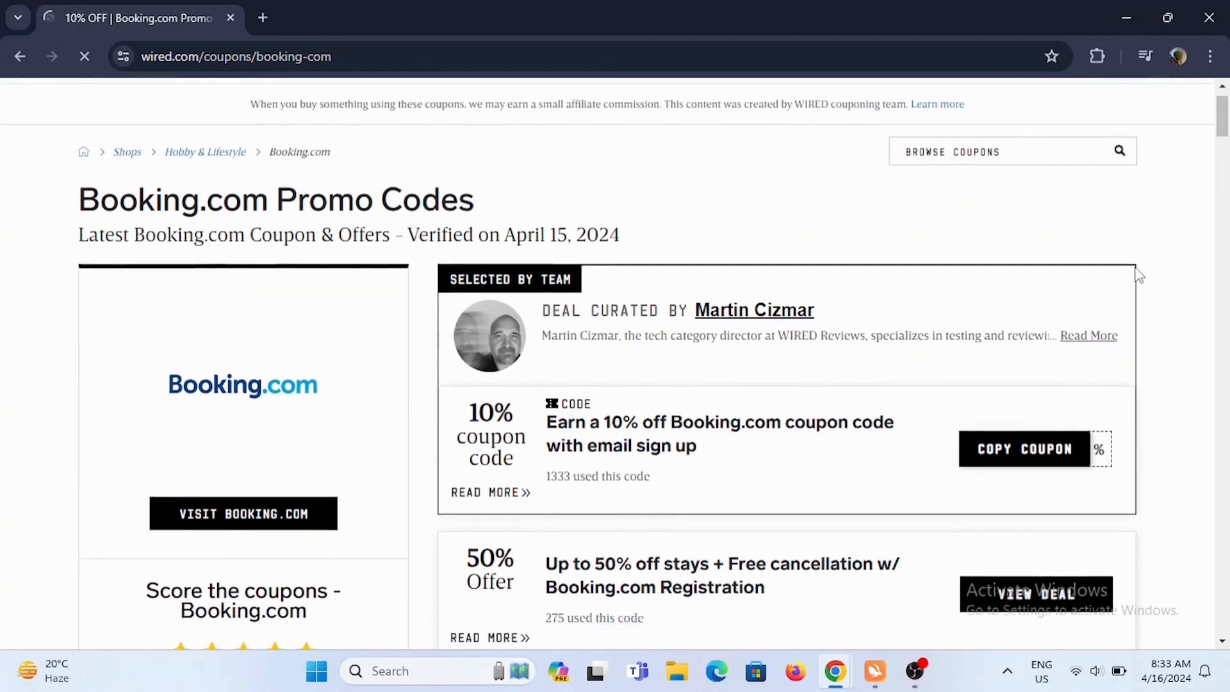
Browse the coupon list and open the 'Up to 50% off stays' deal.
{"action": "scroll", "scroll_direction": "down", "scroll_amount": 3}
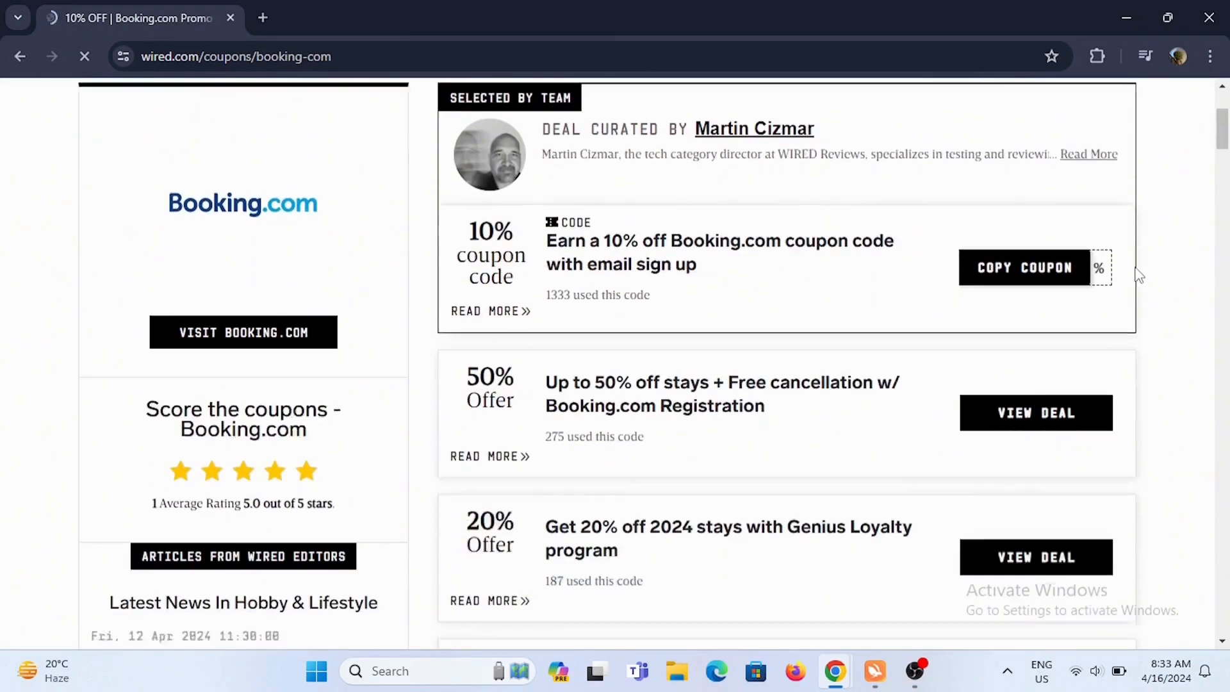
{"action": "scroll", "scroll_direction": "down", "scroll_amount": 3}
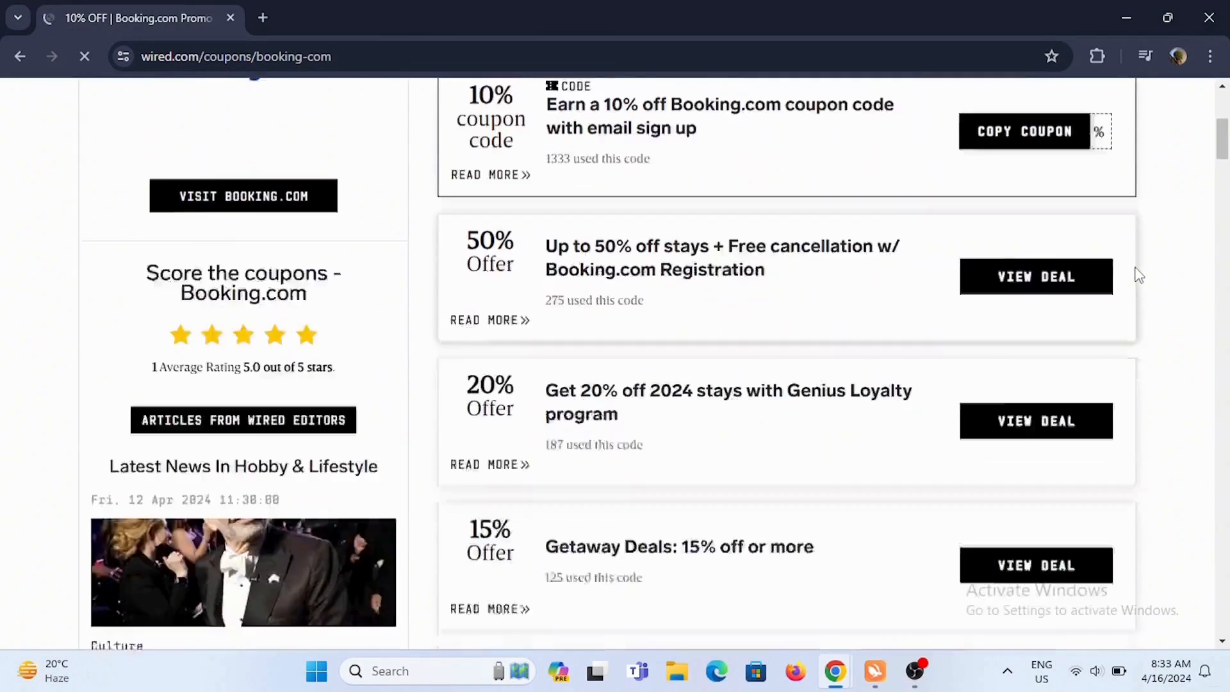
{"action": "scroll", "scroll_direction": "down", "scroll_amount": 3}
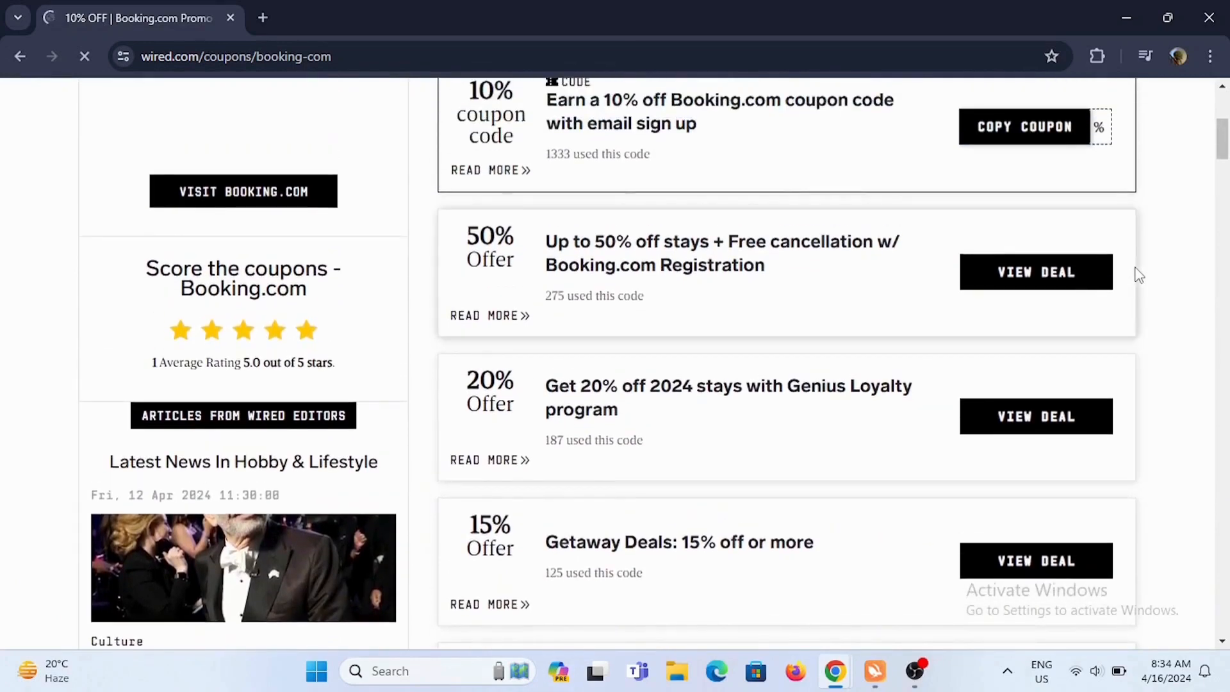
{"action": "scroll", "scroll_direction": "up", "scroll_amount": 3}
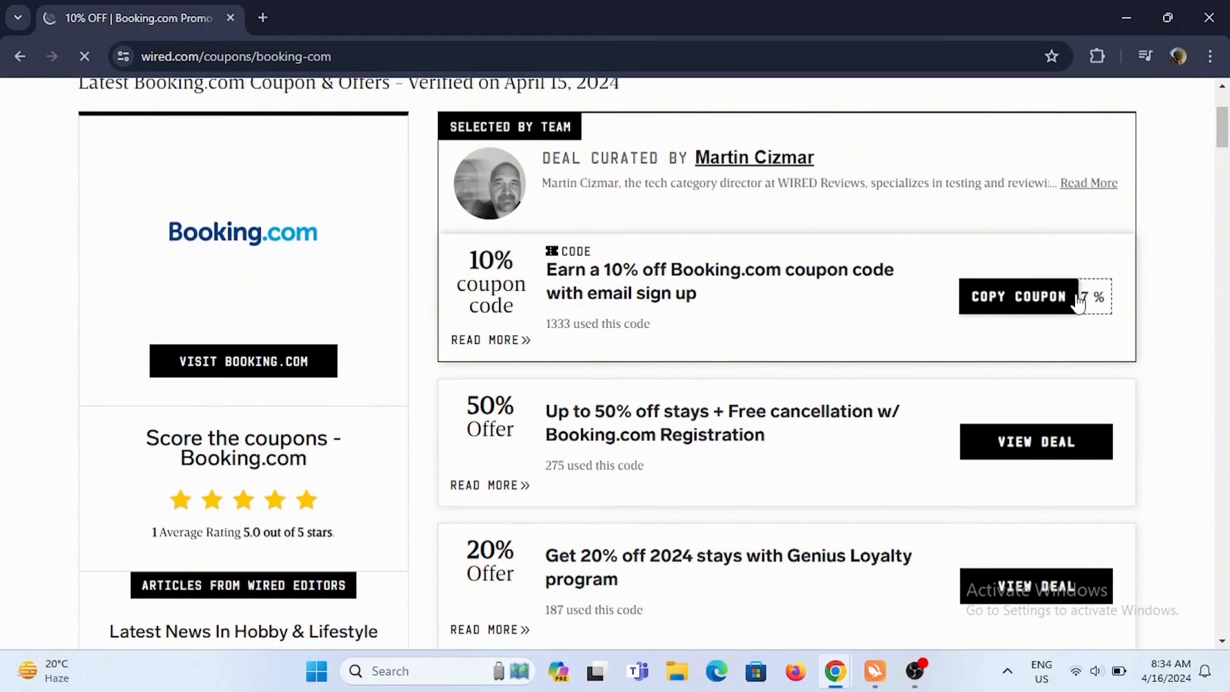
{"action": "scroll", "scroll_direction": "down", "scroll_amount": 3}
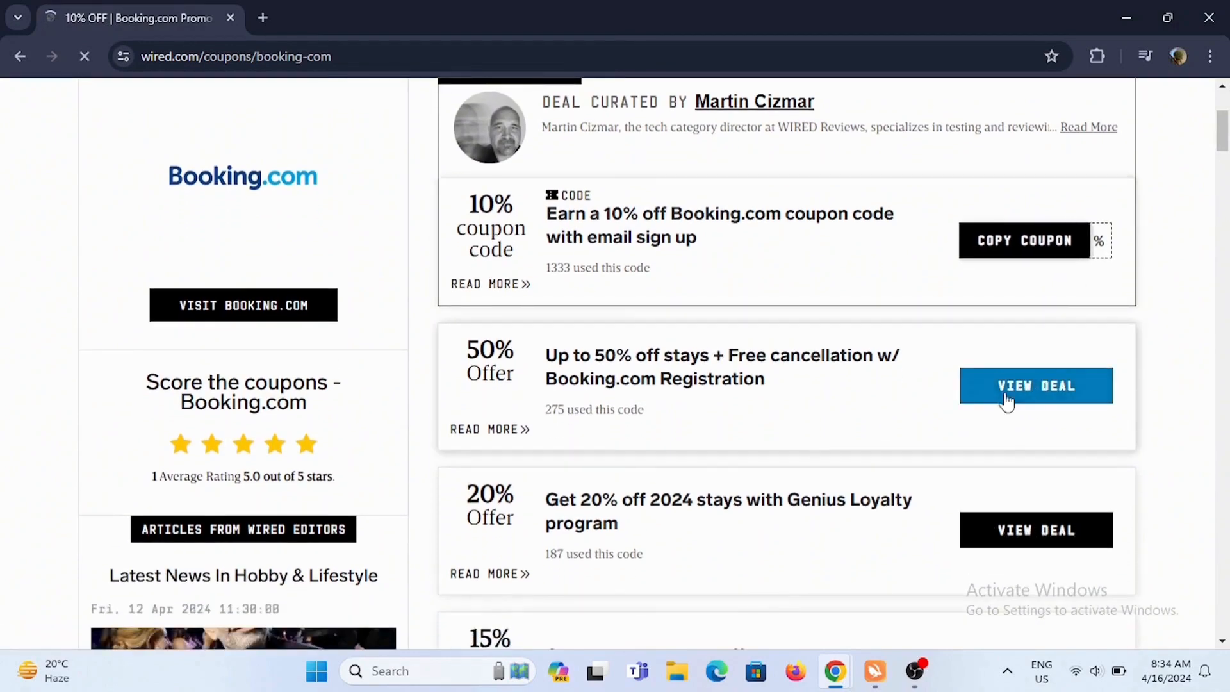
{"action": "left_click", "coordinate": [1035, 385]}
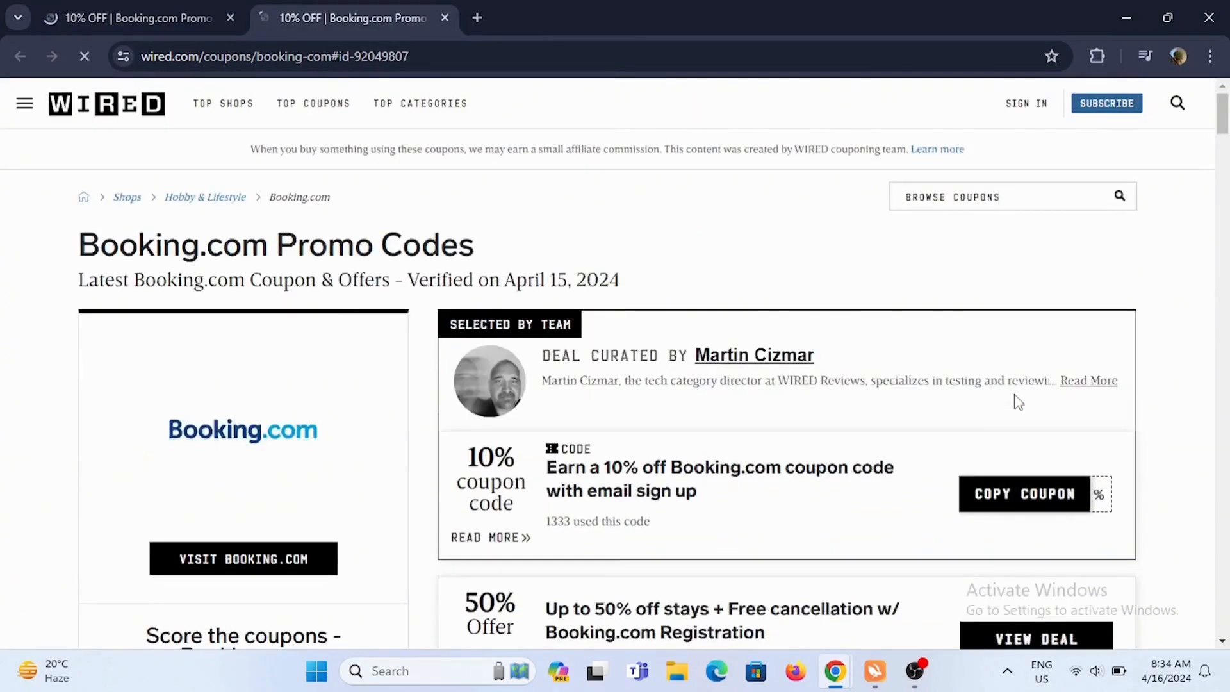
Read the no-code 50% off stays popup and close it.
{"action": "left_click", "coordinate": [1035, 638]}
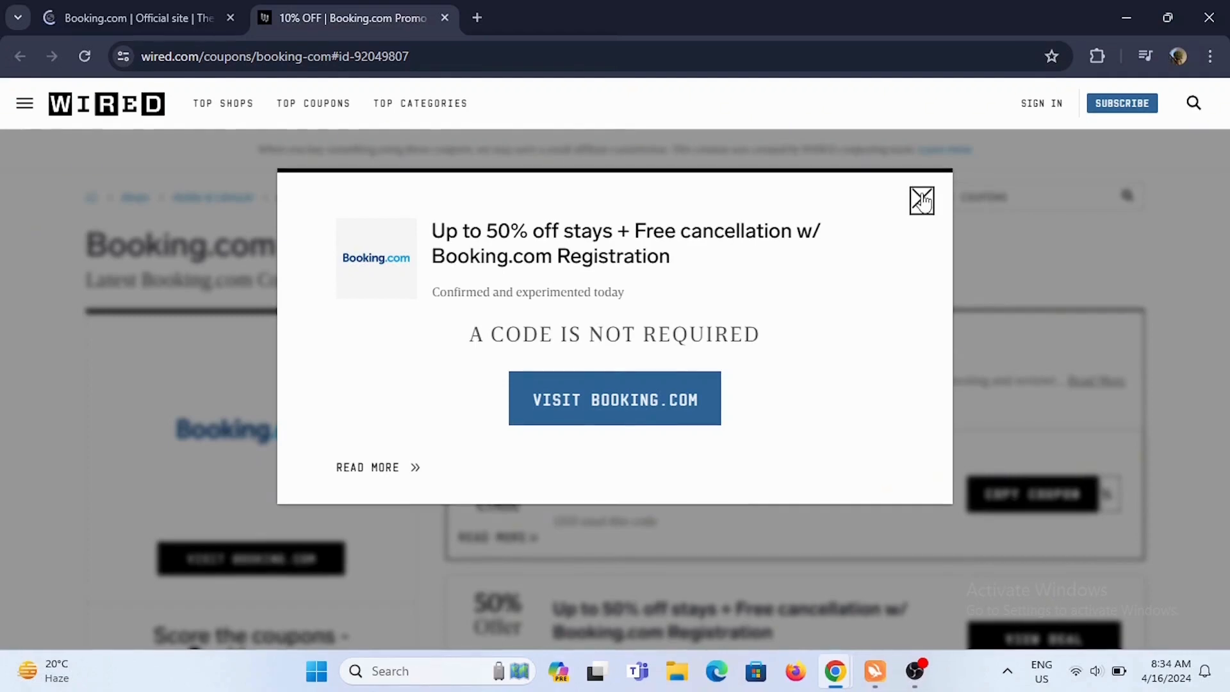
{"action": "left_click", "coordinate": [921, 200]}
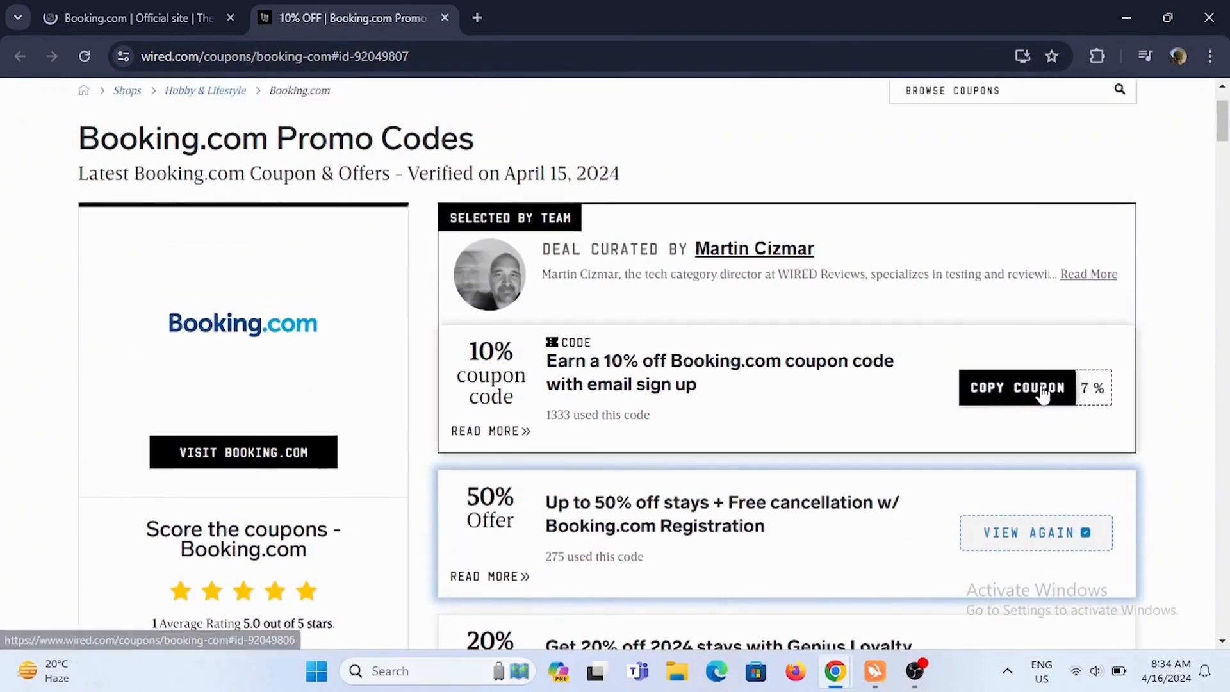
Copy the 10% off email sign-up coupon and continue to Booking.com.
{"action": "left_click", "coordinate": [1017, 387]}
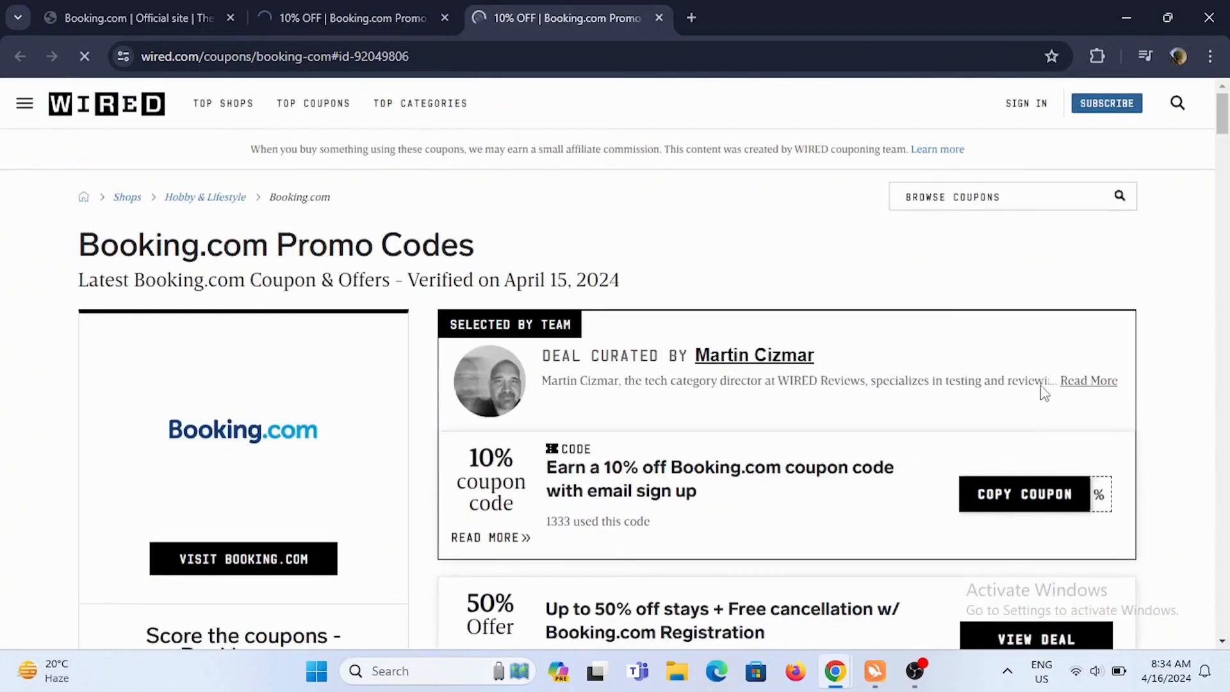
{"action": "left_click", "coordinate": [1024, 493]}
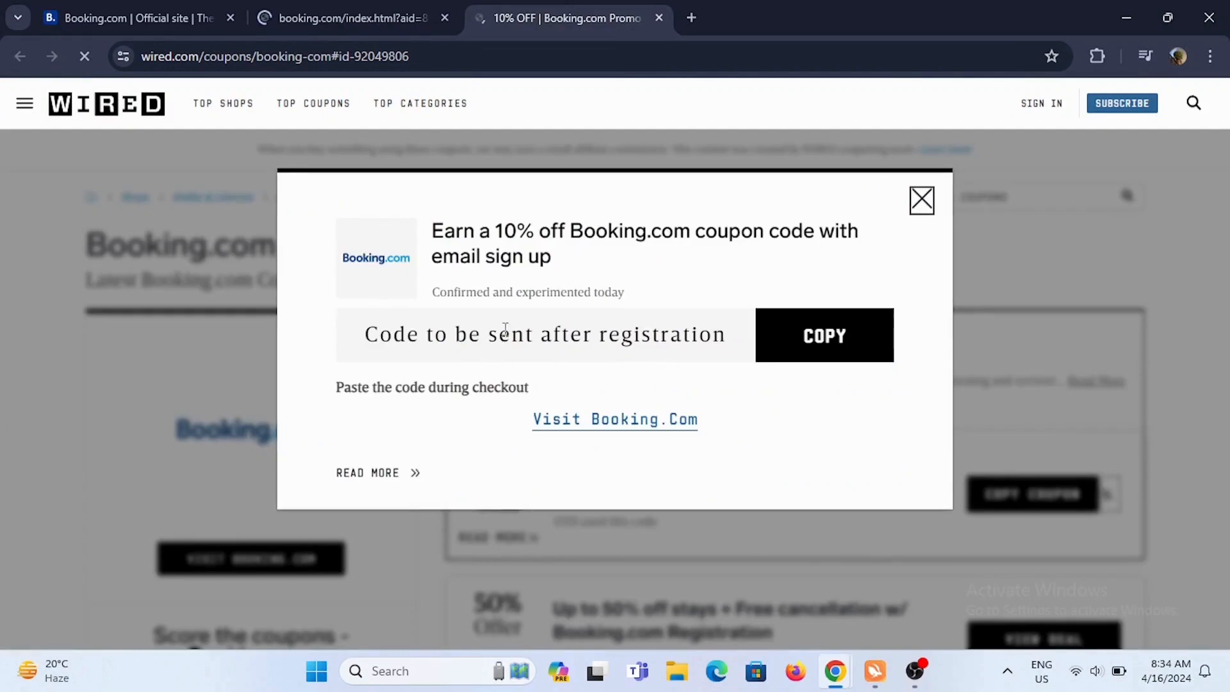
{"action": "left_click", "coordinate": [823, 335]}
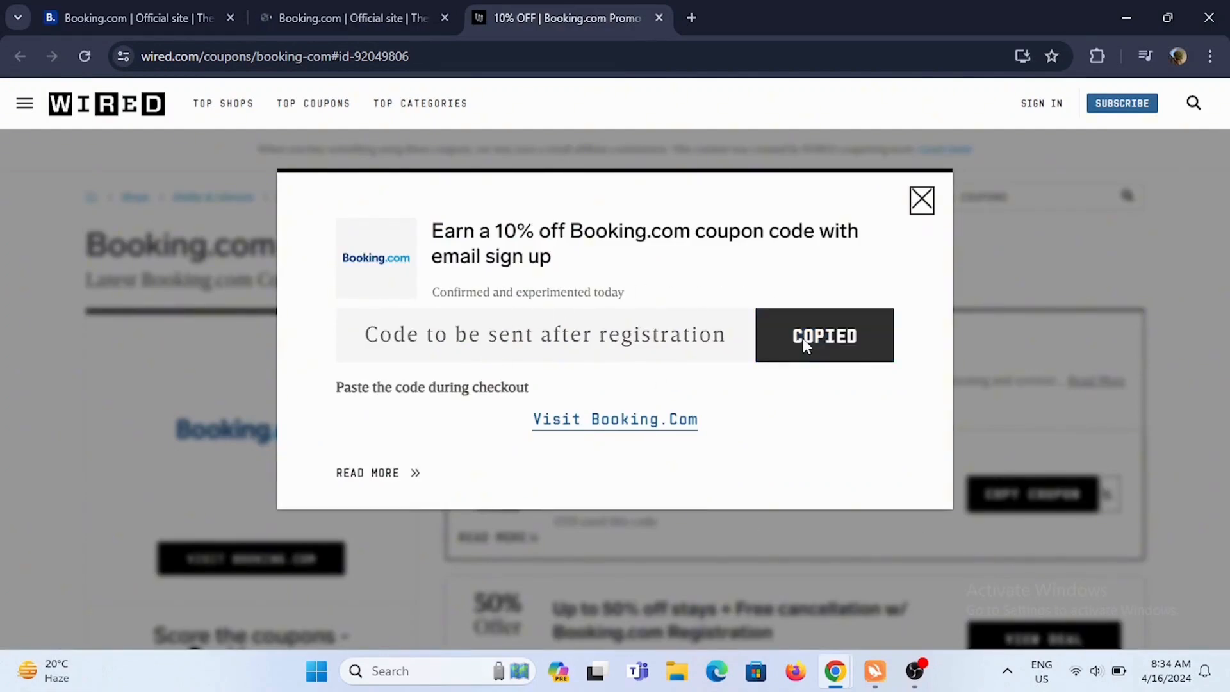
{"action": "mouse_move", "coordinate": [615, 419]}
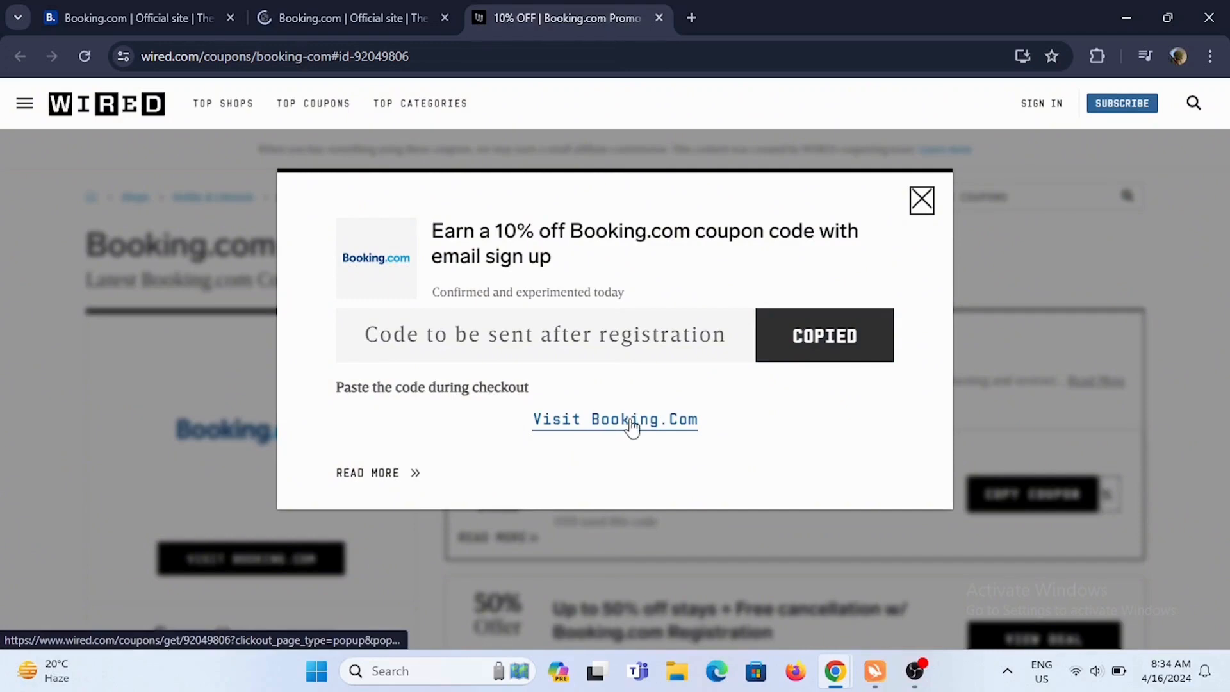
{"action": "left_click", "coordinate": [614, 419]}
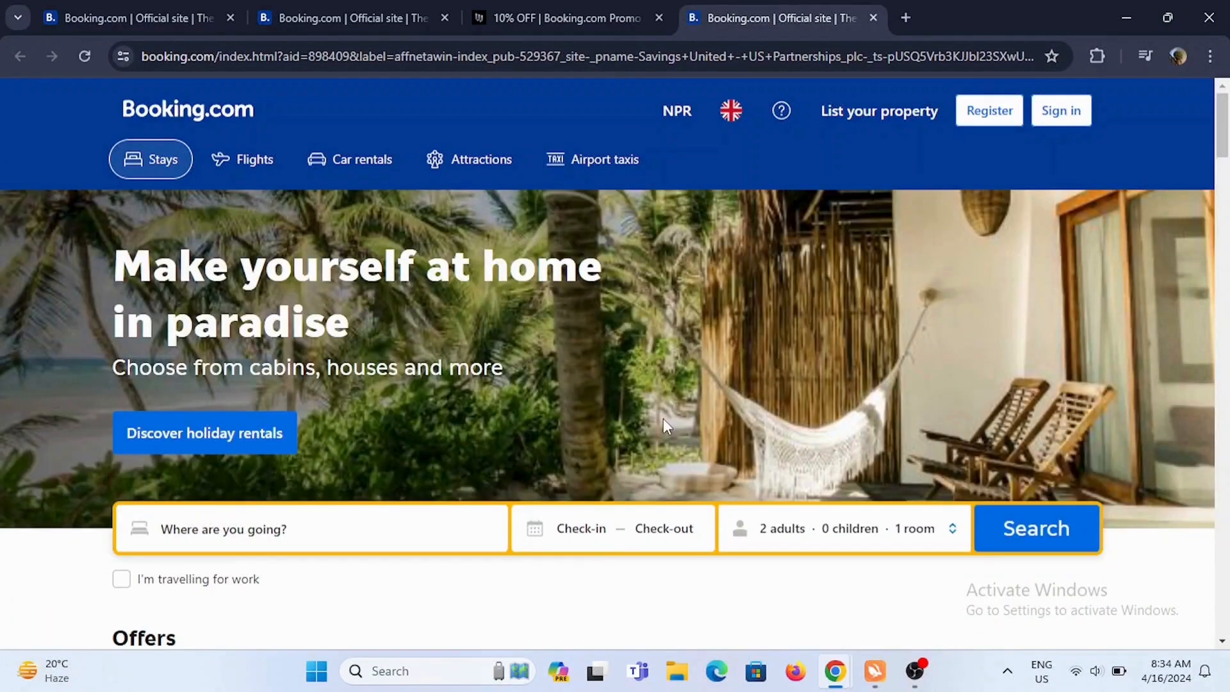
Search stays in Pokhara, Nepal, 17 Apr–20 May, 2 adults, 1 room.
{"action": "scroll", "scroll_direction": "down", "scroll_amount": 3}
{"action": "type", "text": "Pokhara, Nepal"}
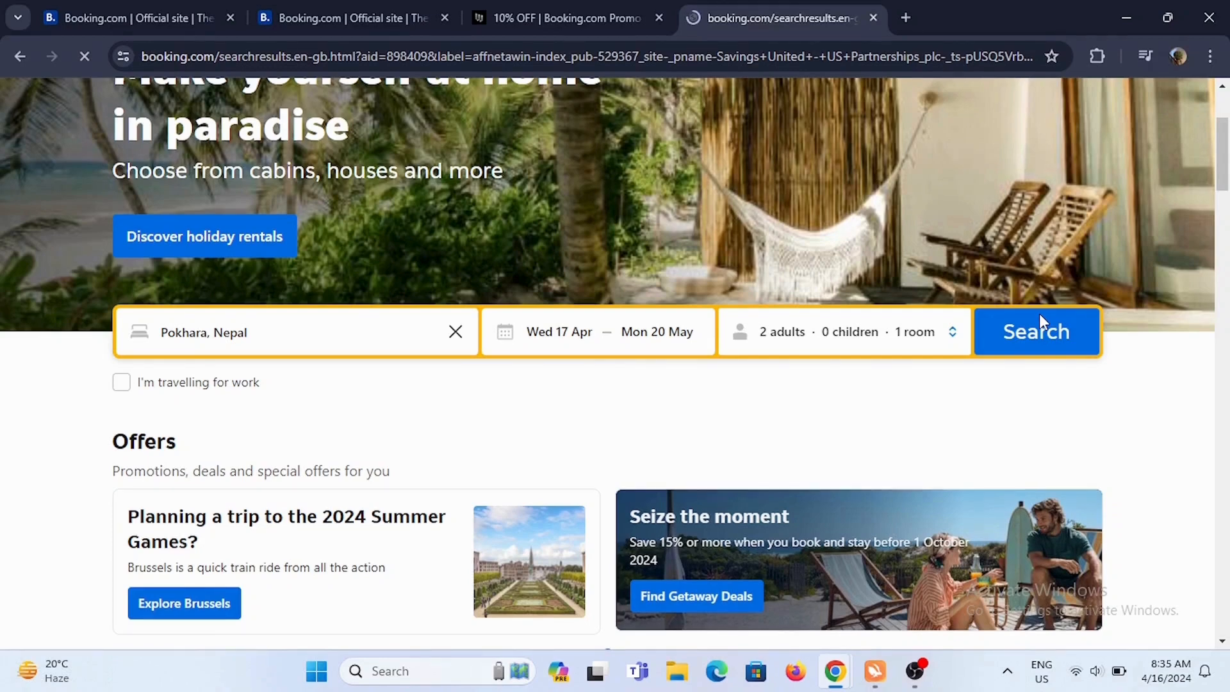
{"action": "left_click", "coordinate": [1036, 331]}
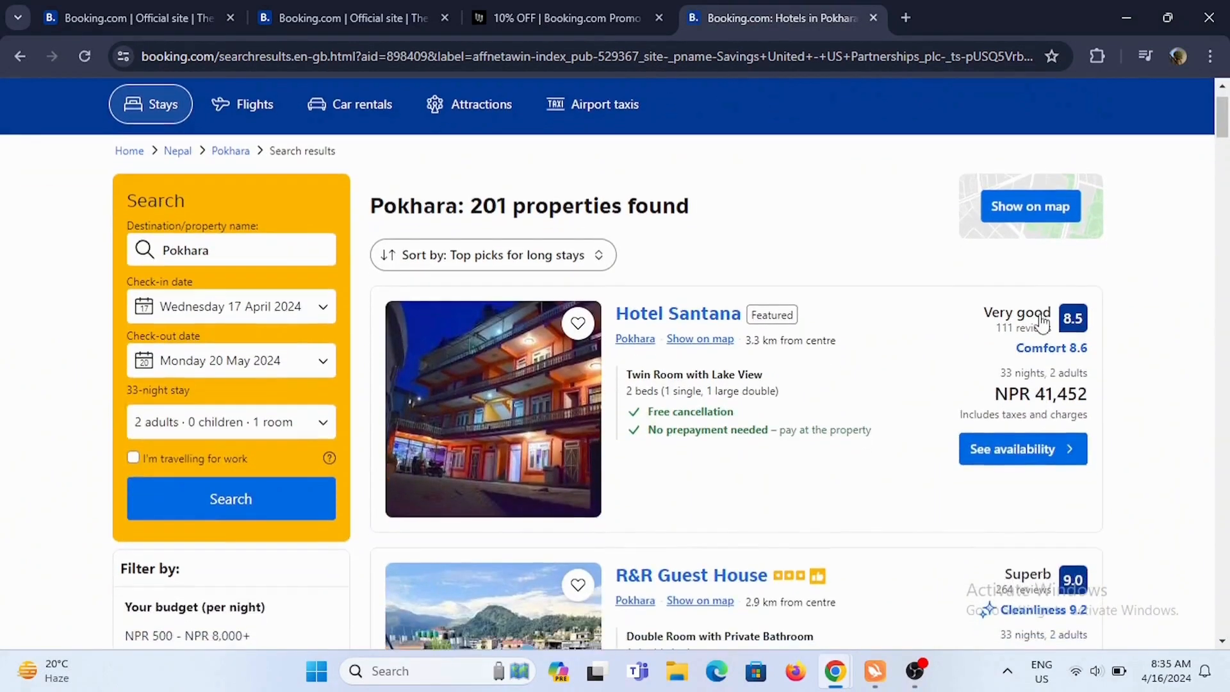
Scroll through the 201 Pokhara listings, past Hotel Himalayan Vacation and Pokhara Tourist Home.
{"action": "scroll", "scroll_direction": "down", "scroll_amount": 3}
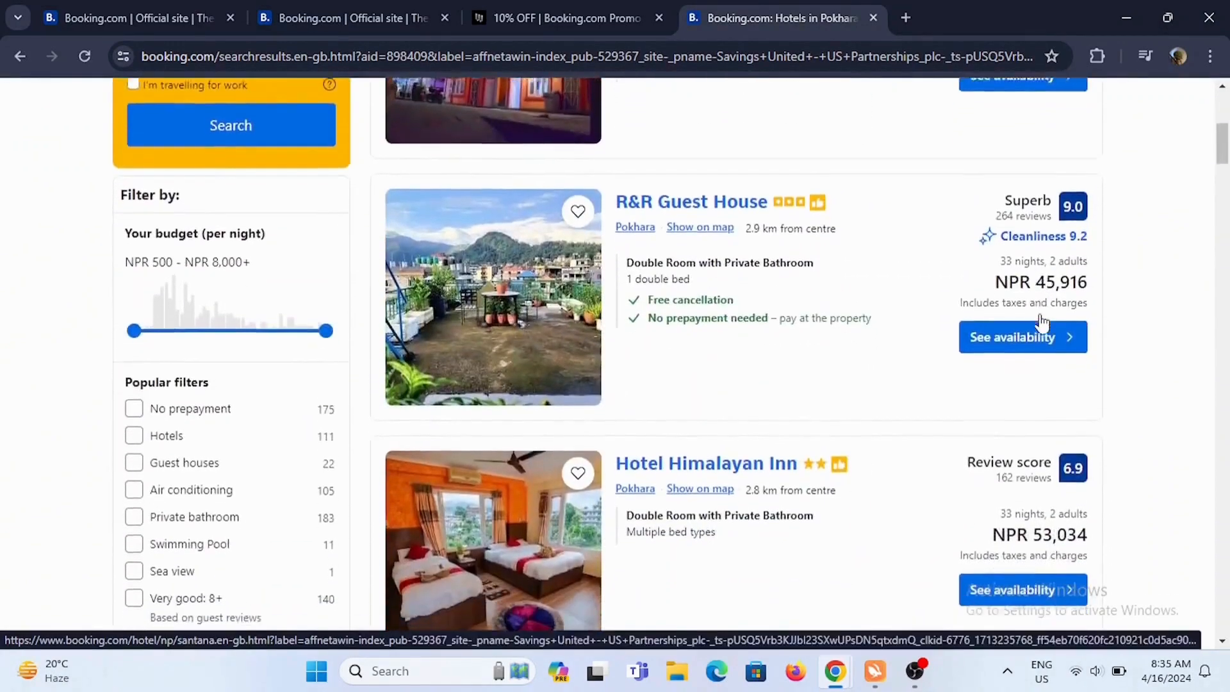
{"action": "scroll", "scroll_direction": "down", "scroll_amount": 3}
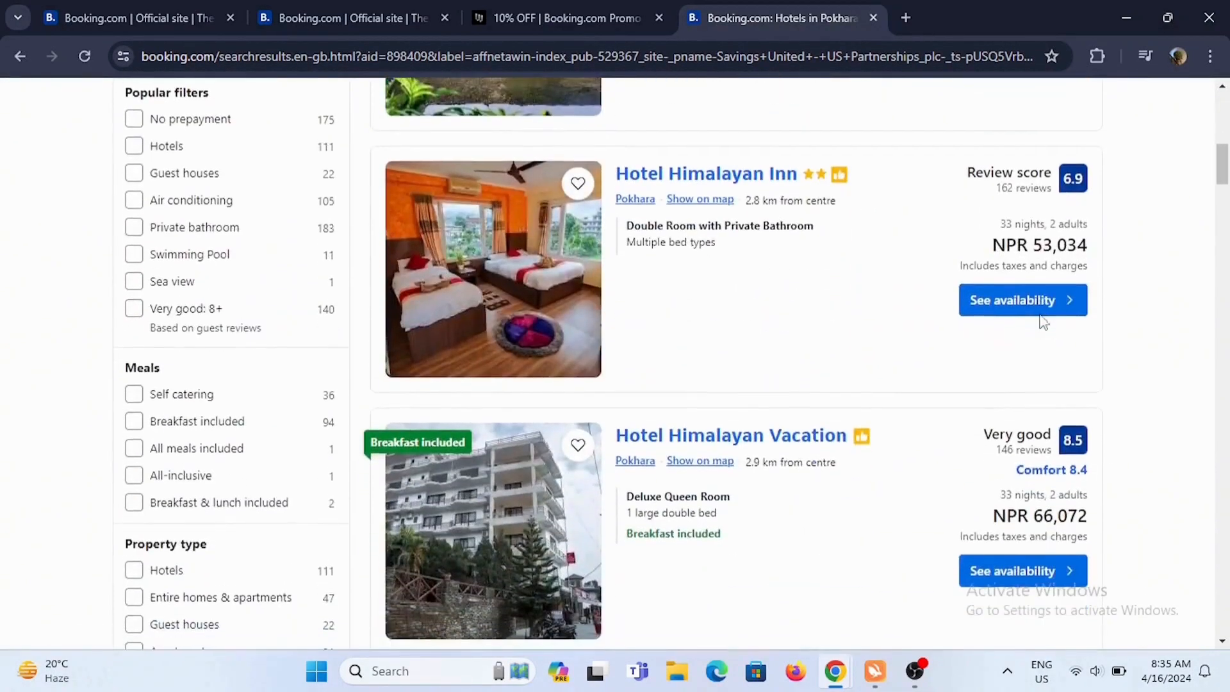
{"action": "scroll", "scroll_direction": "down", "scroll_amount": 3}
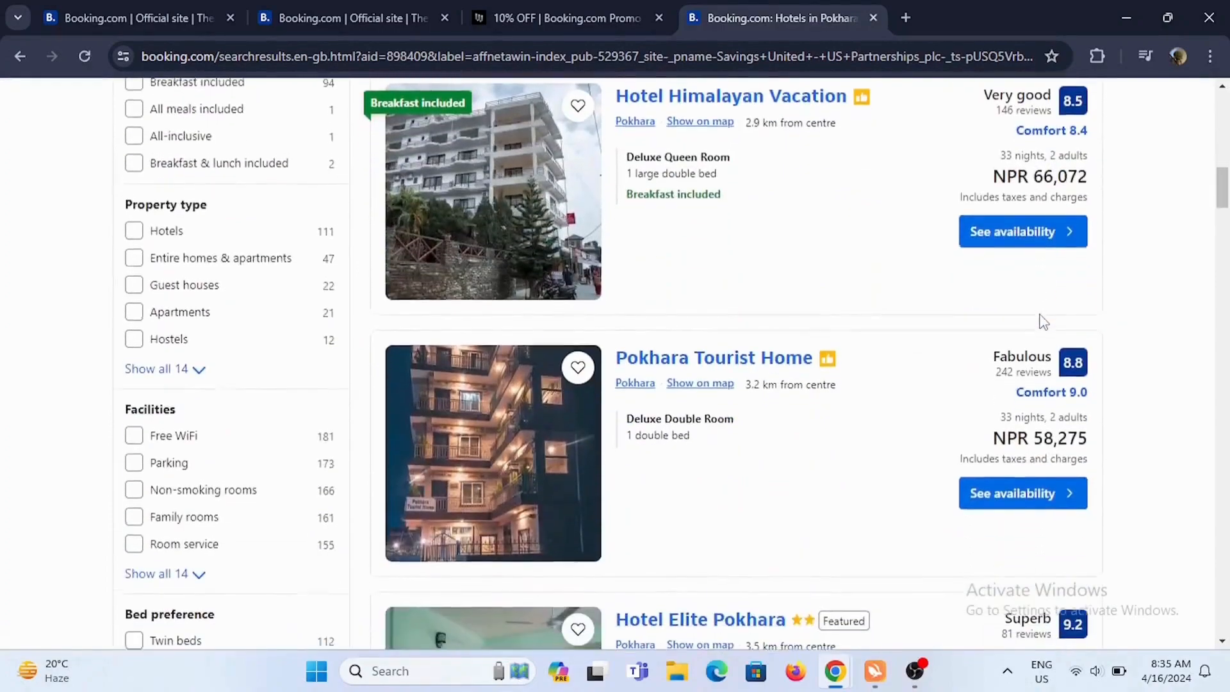